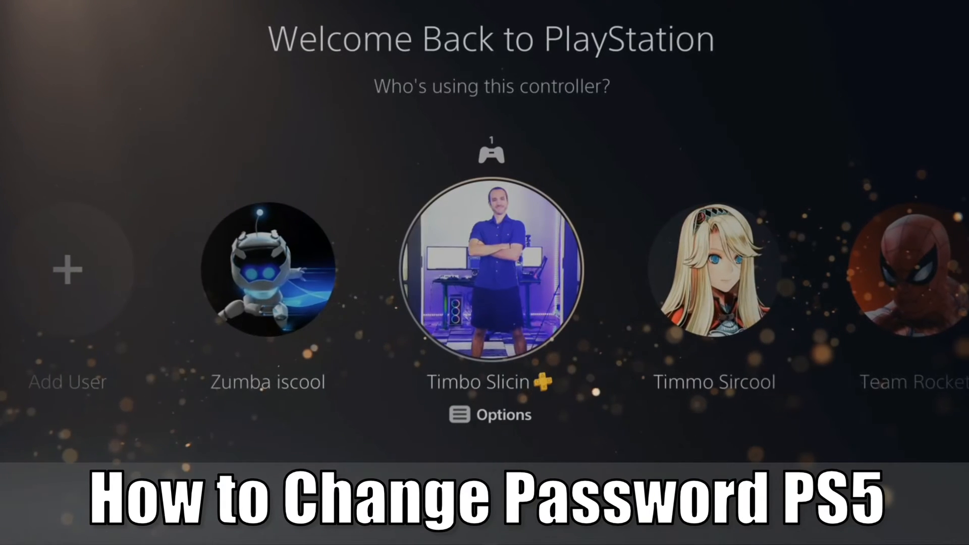
- Scroll through the welcome screen's user profiles to pick one and reach the Games home screen
scroll(left, 3)
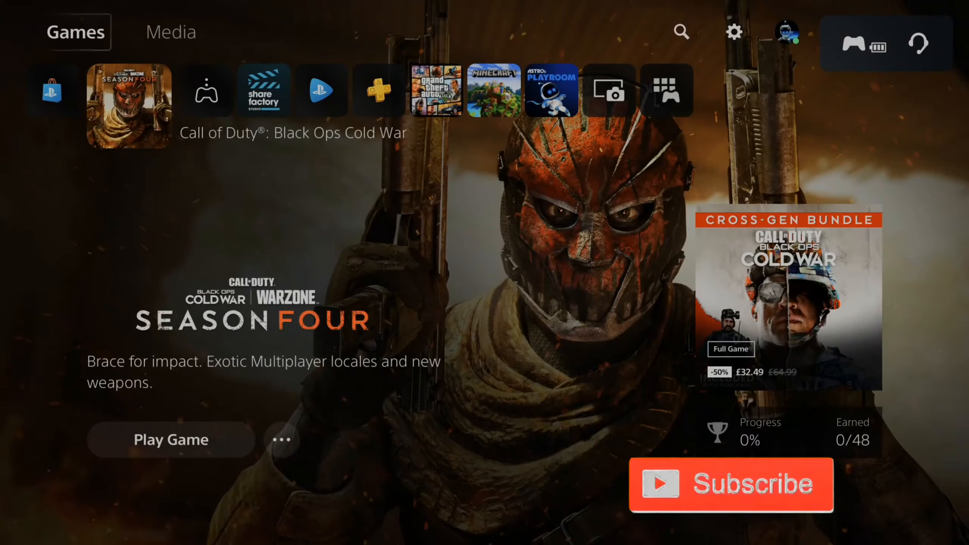
mouse_move(733, 32)
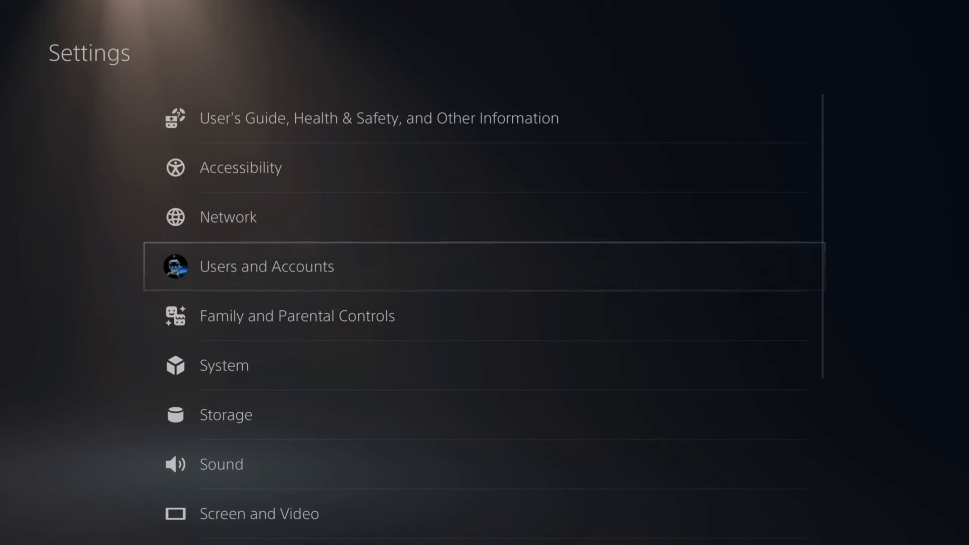
- Open the blank change-password form under Users and Accounts, Account, Security, Password
click(266, 266)
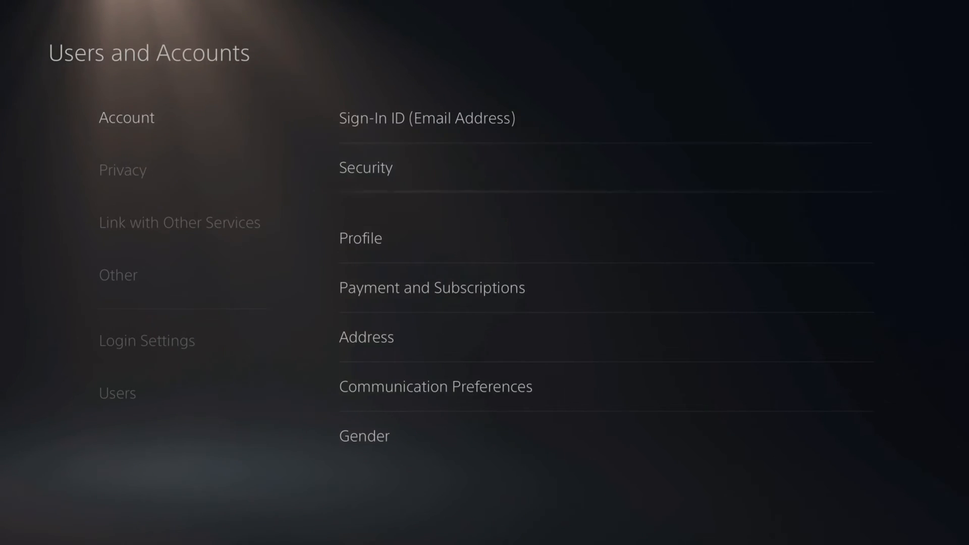
click(365, 168)
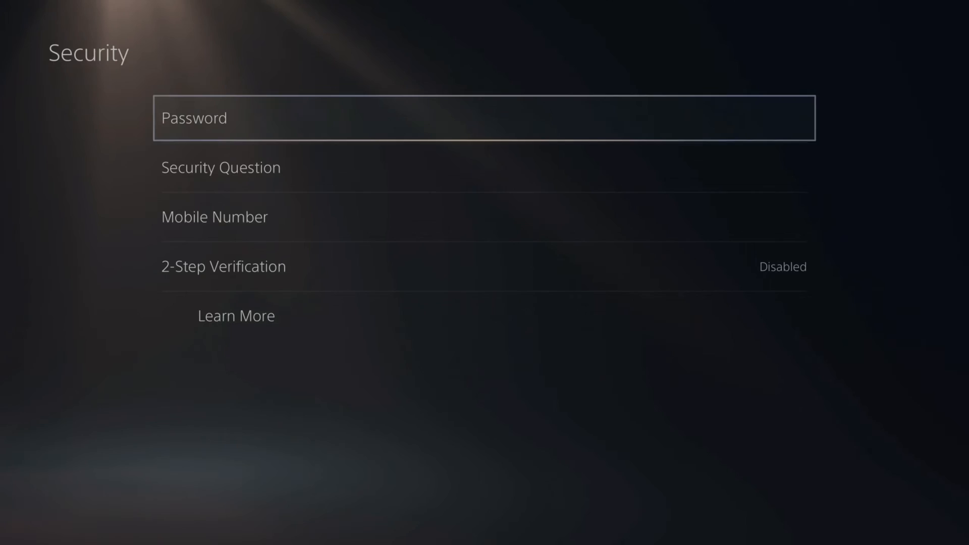
click(484, 117)
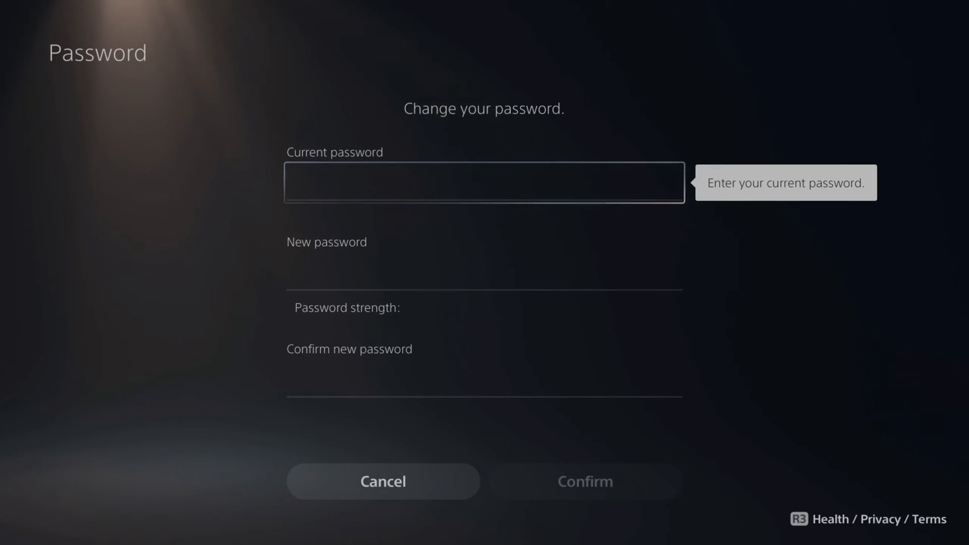
- Enter the current password, a Fair-rated new password and its confirmation, and submit
click(483, 182)
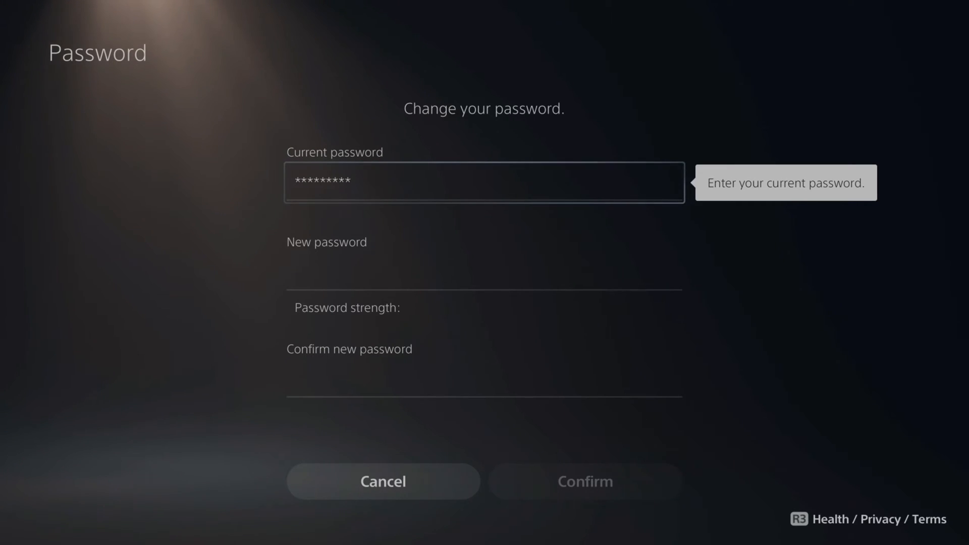
click(483, 272)
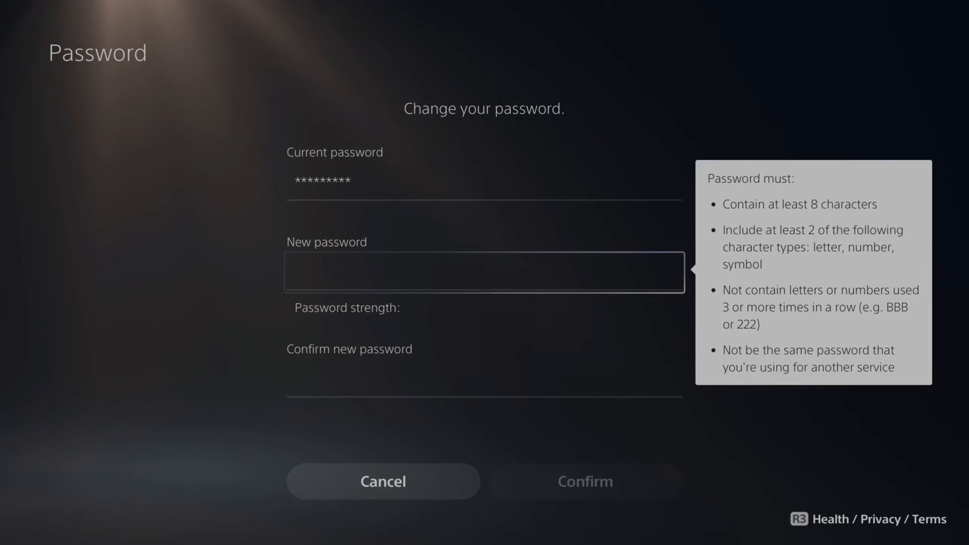
click(483, 272)
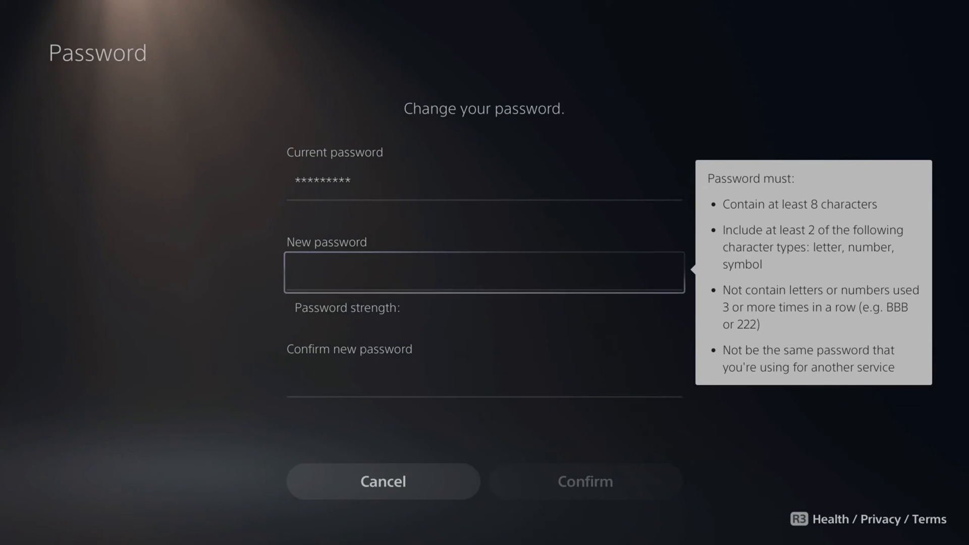
click(484, 272)
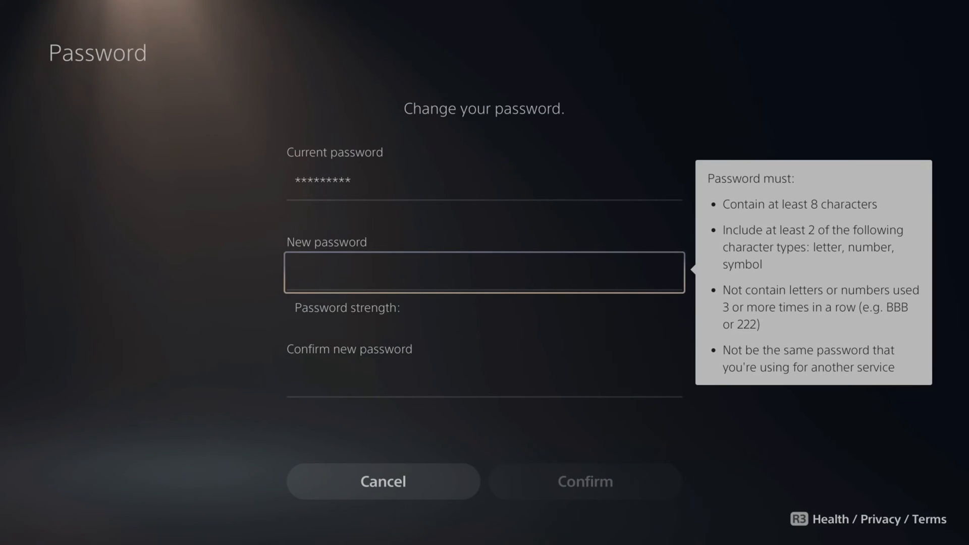
click(484, 272)
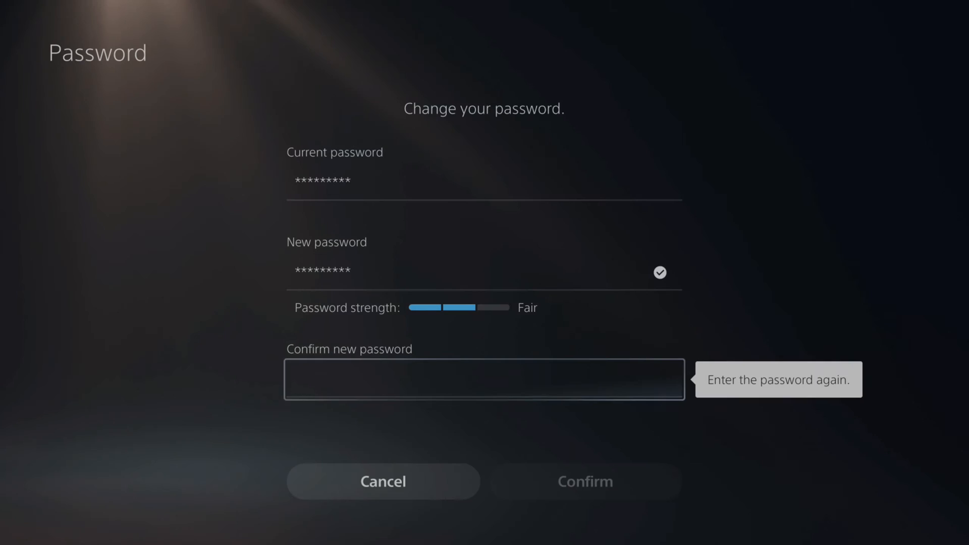
click(483, 380)
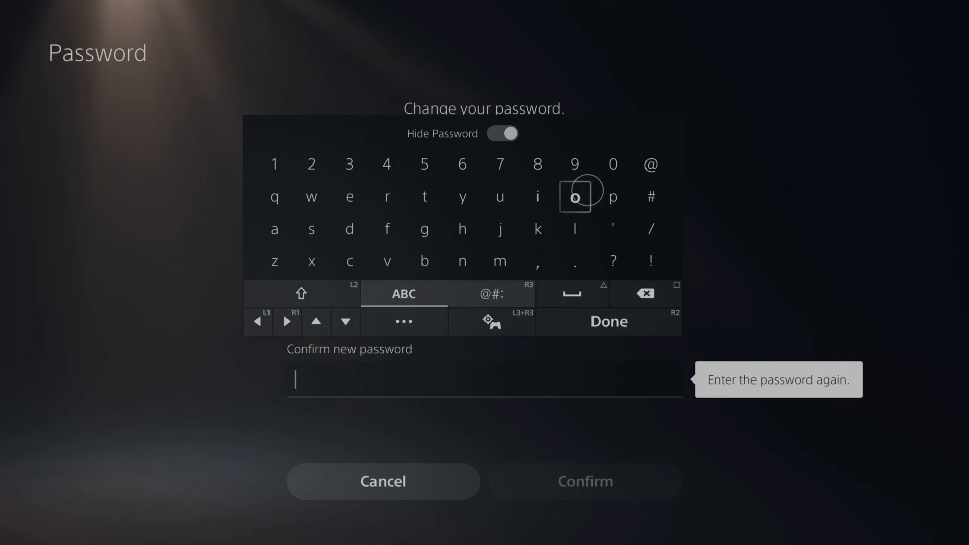
click(608, 322)
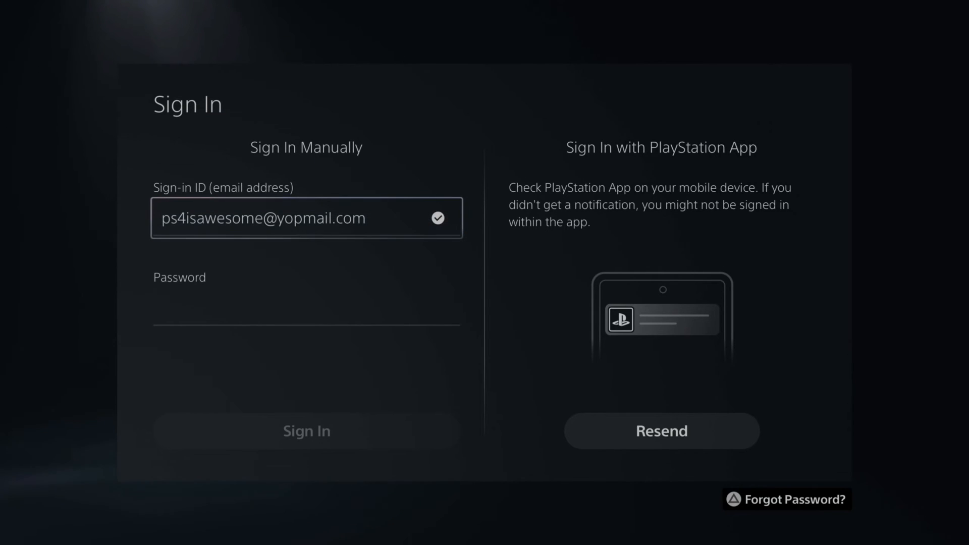
- Type the account password on the Sign In screen and submit Sign In
click(306, 308)
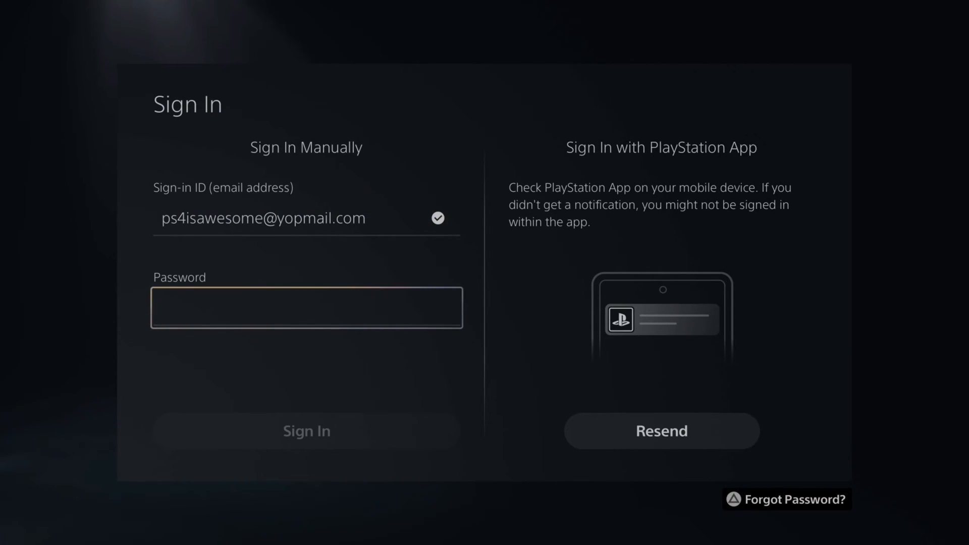
click(306, 308)
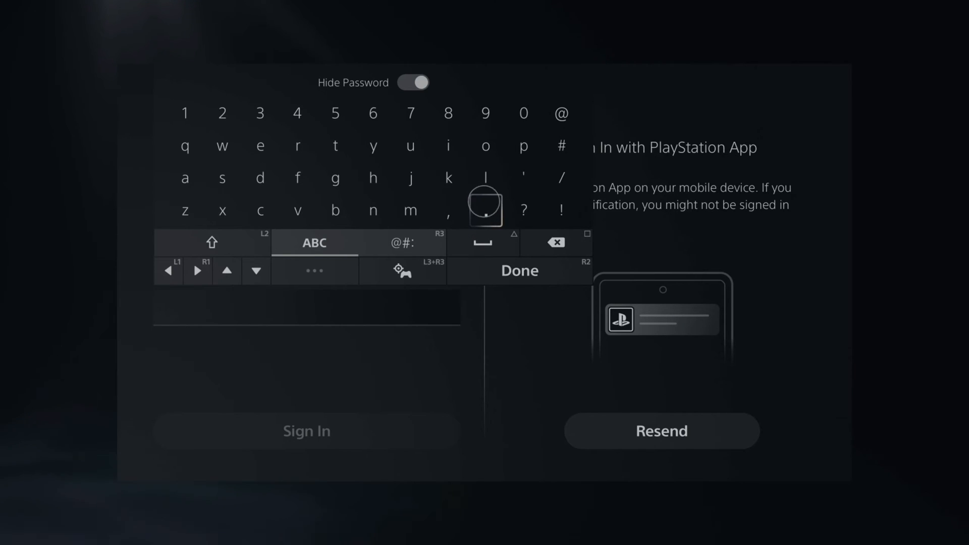
mouse_move(373, 178)
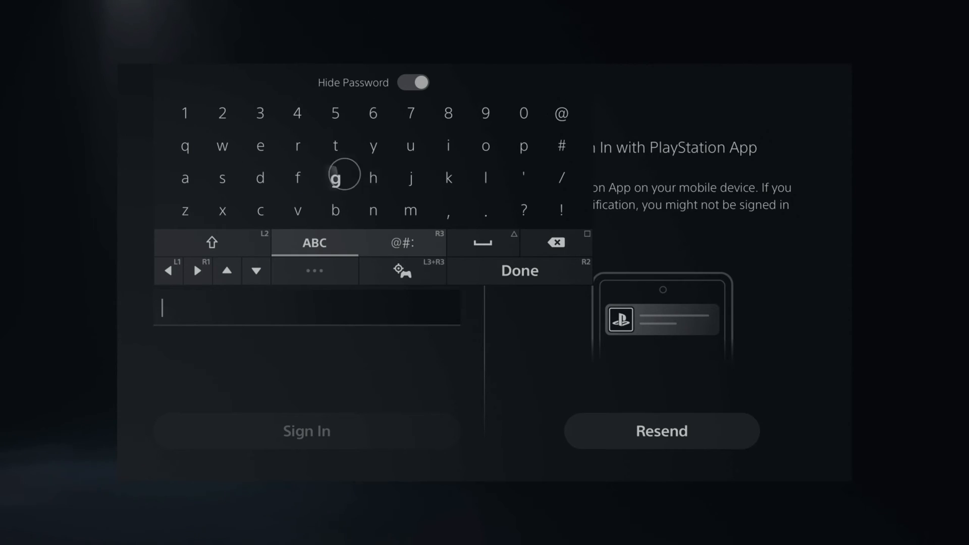
mouse_move(412, 178)
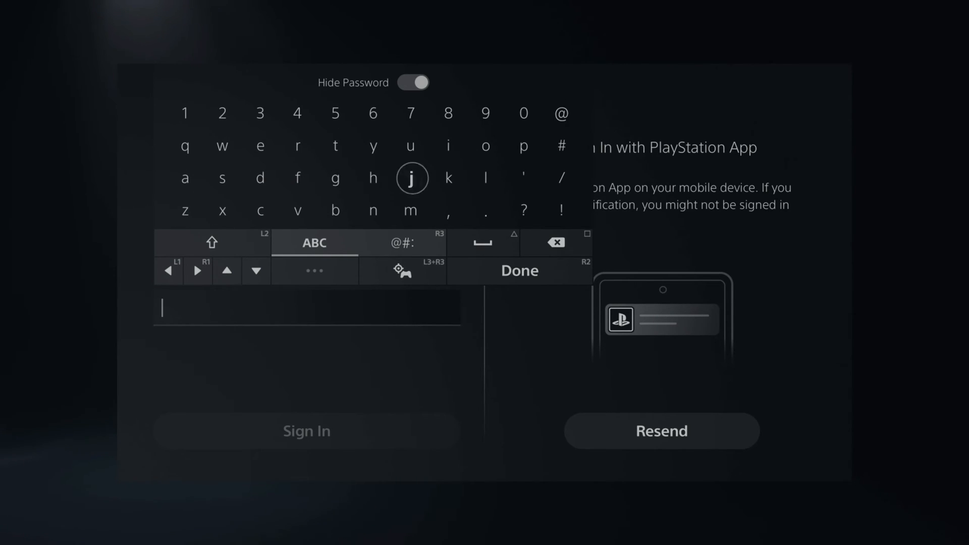
mouse_move(372, 178)
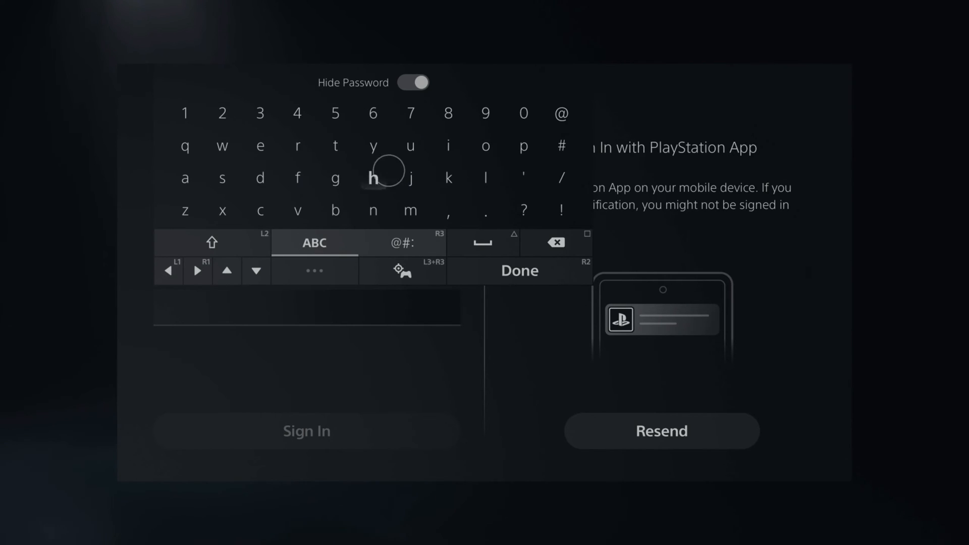
click(519, 270)
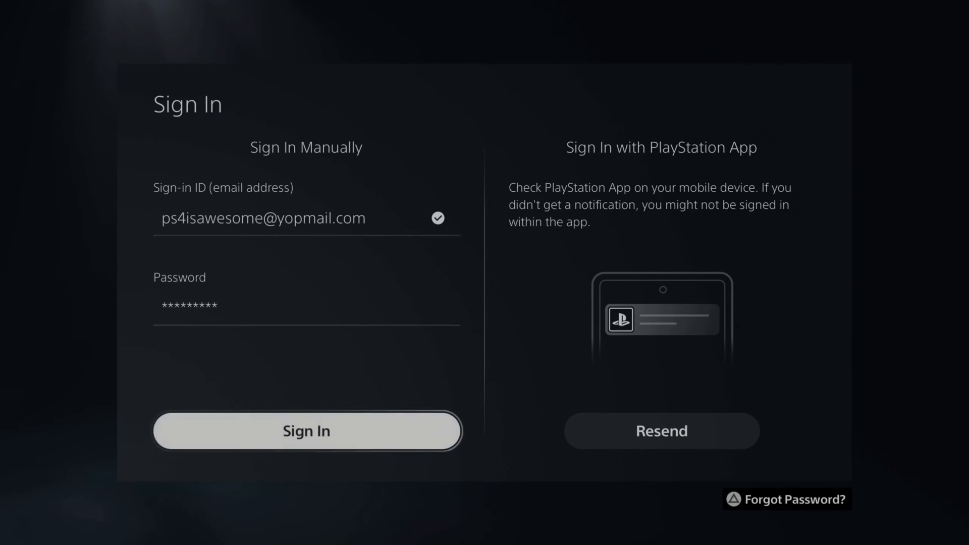
click(306, 430)
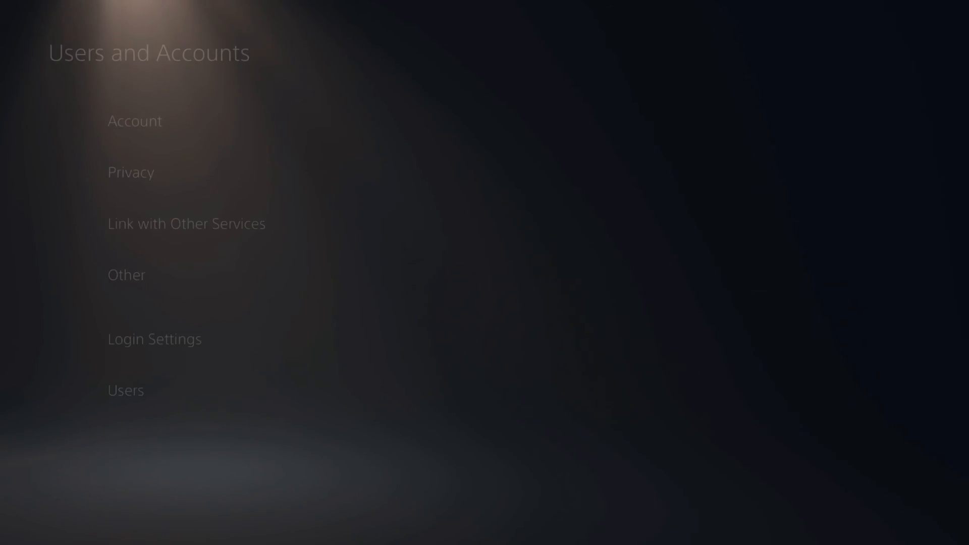
- Return to Settings and open Account Sign In under Users and Accounts
key(Escape)
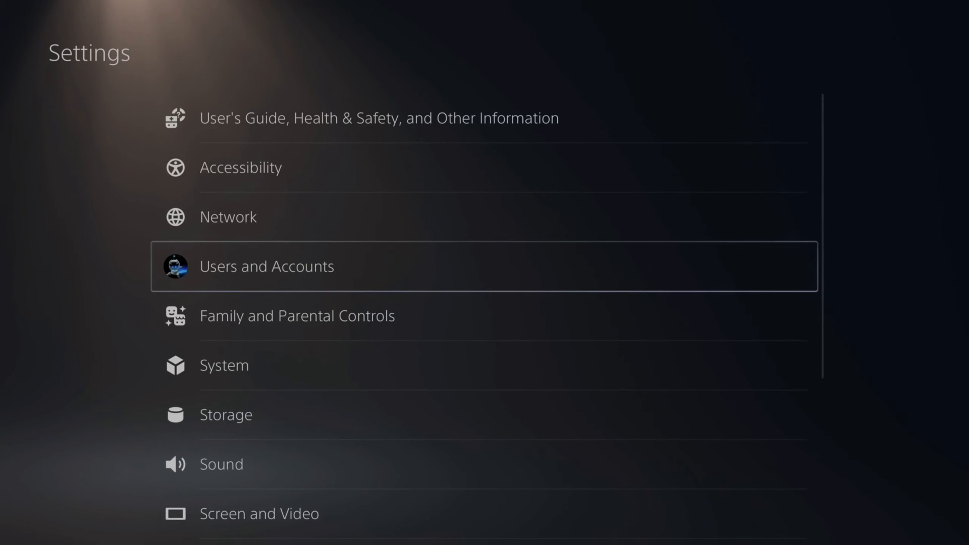
click(266, 266)
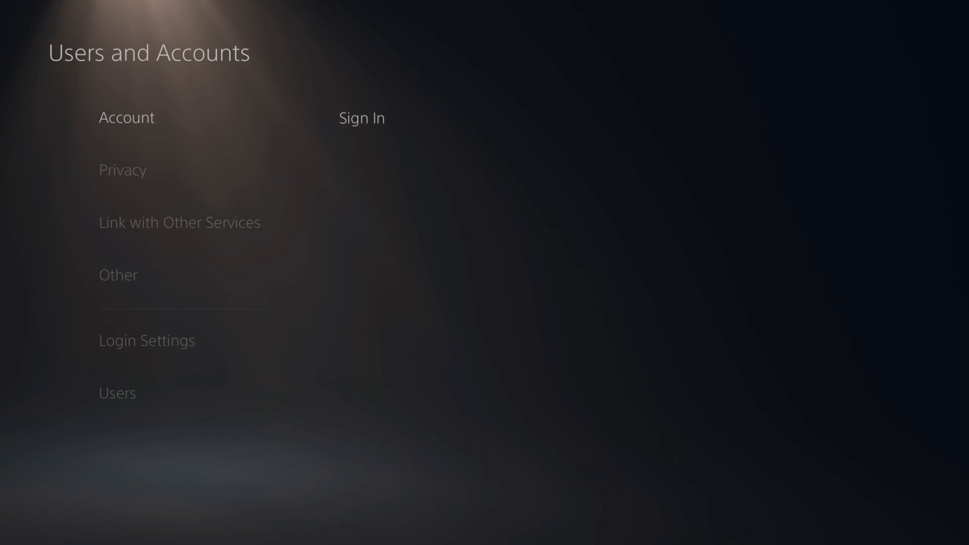
click(361, 118)
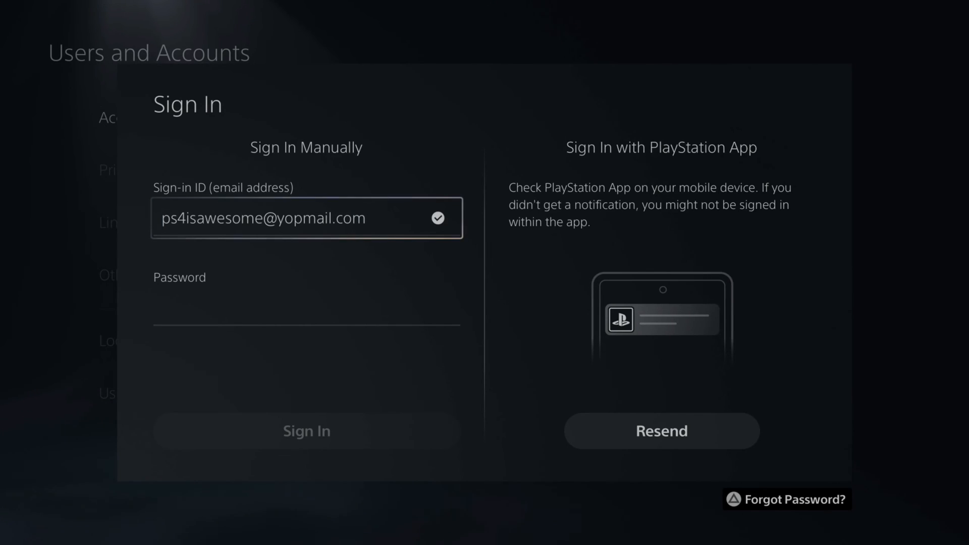
- Use Forgot Password? to send a reset email to the sign-in ID, then acknowledge
click(786, 499)
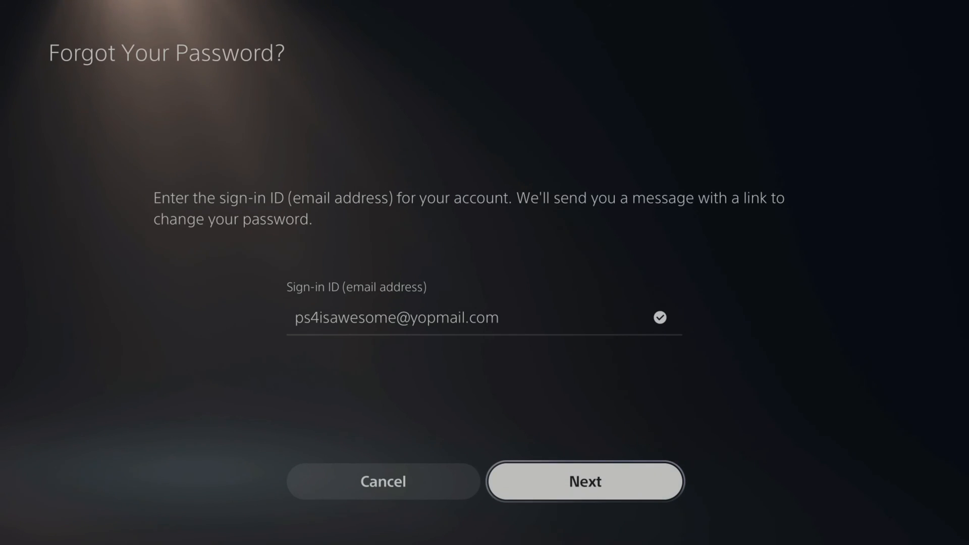
click(584, 481)
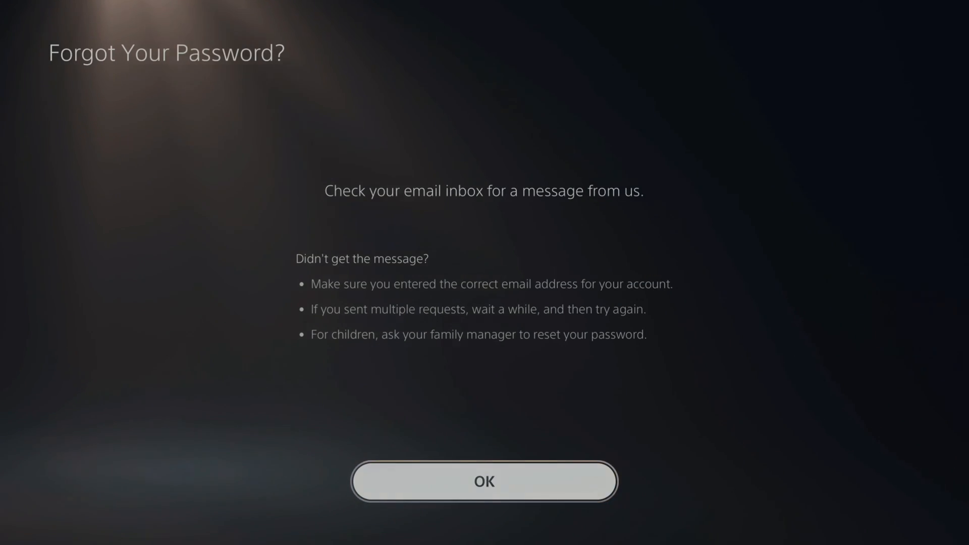
click(484, 481)
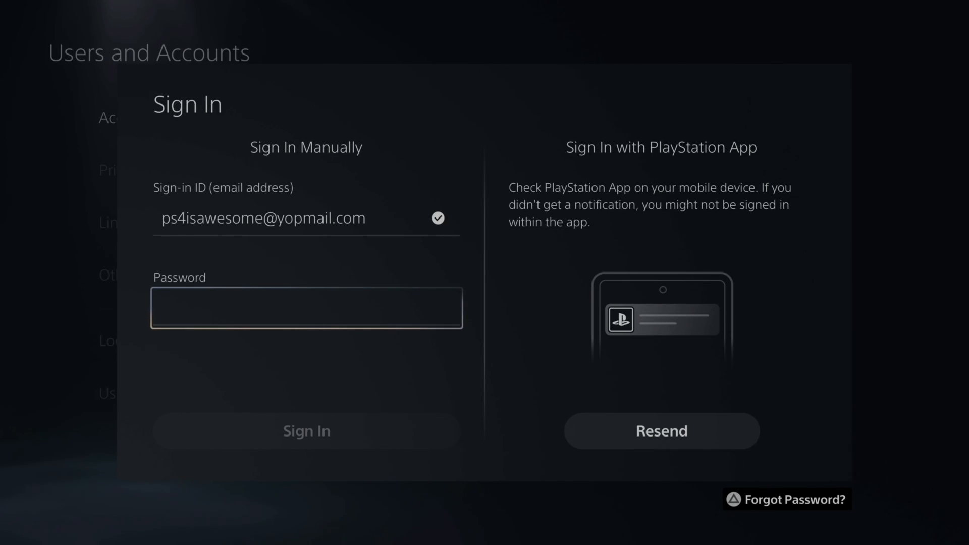
- Select the Sign In Password field to bring up the on-screen keyboard
click(306, 308)
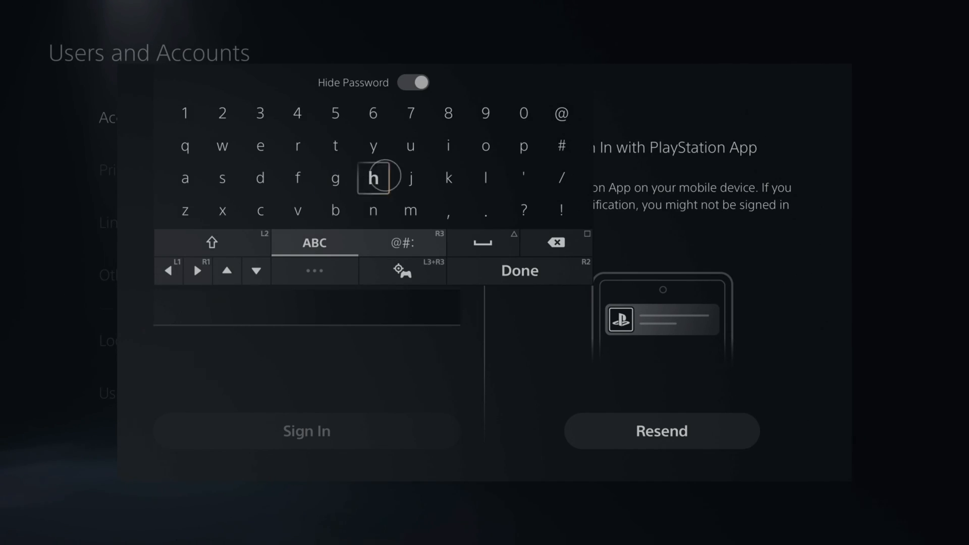
mouse_move(223, 177)
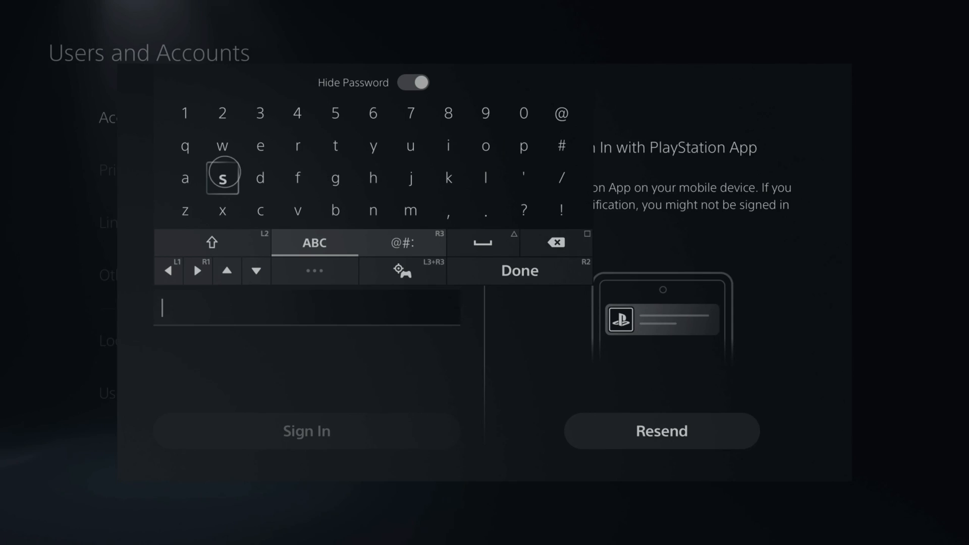
mouse_move(222, 146)
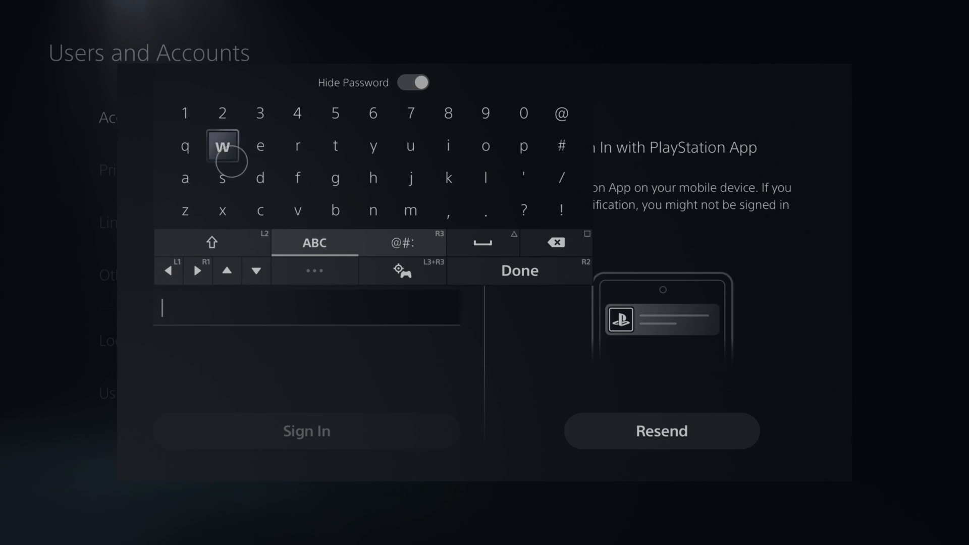